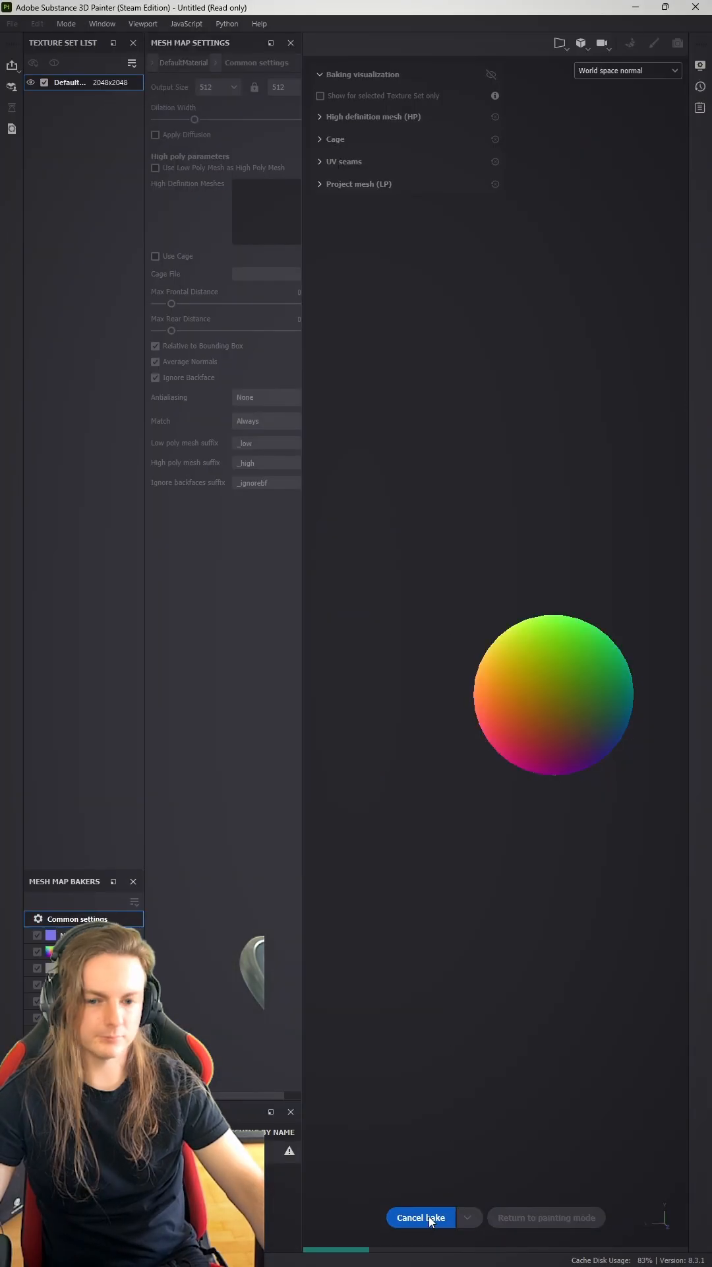
Cancel the mesh map bake and add an anchor point inside the Texture folder
click(419, 1217)
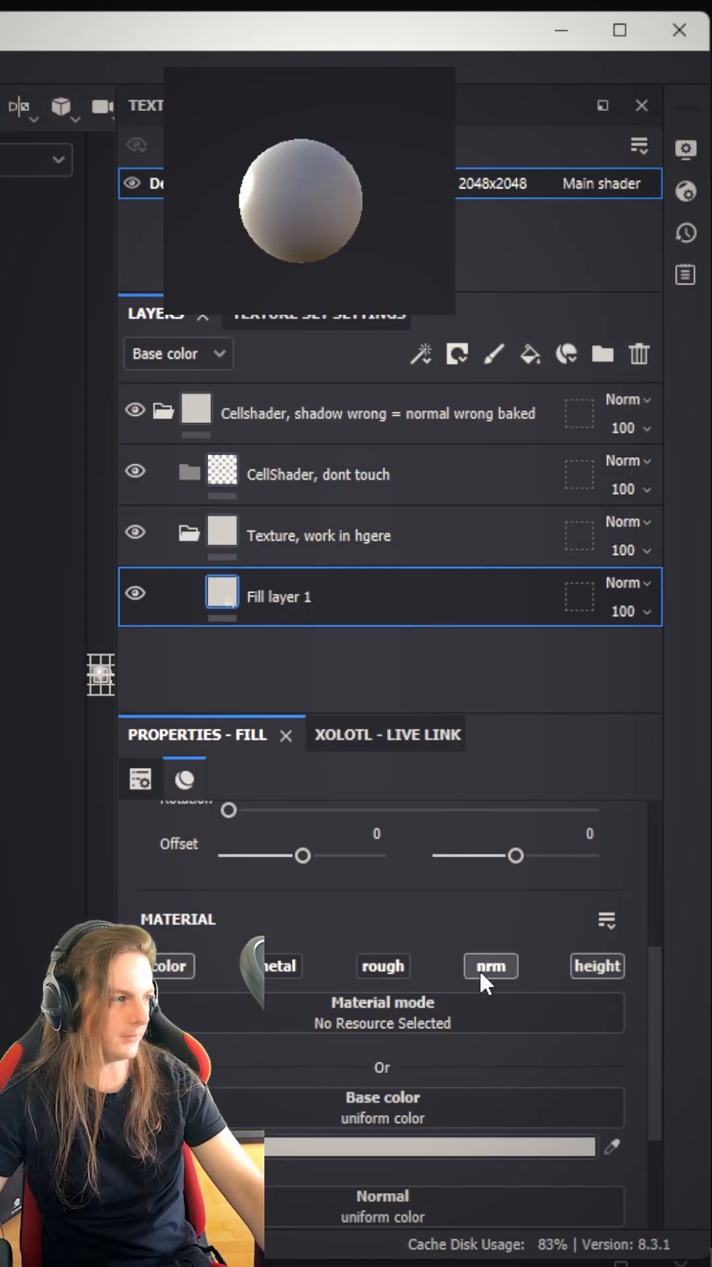
right_click(319, 535)
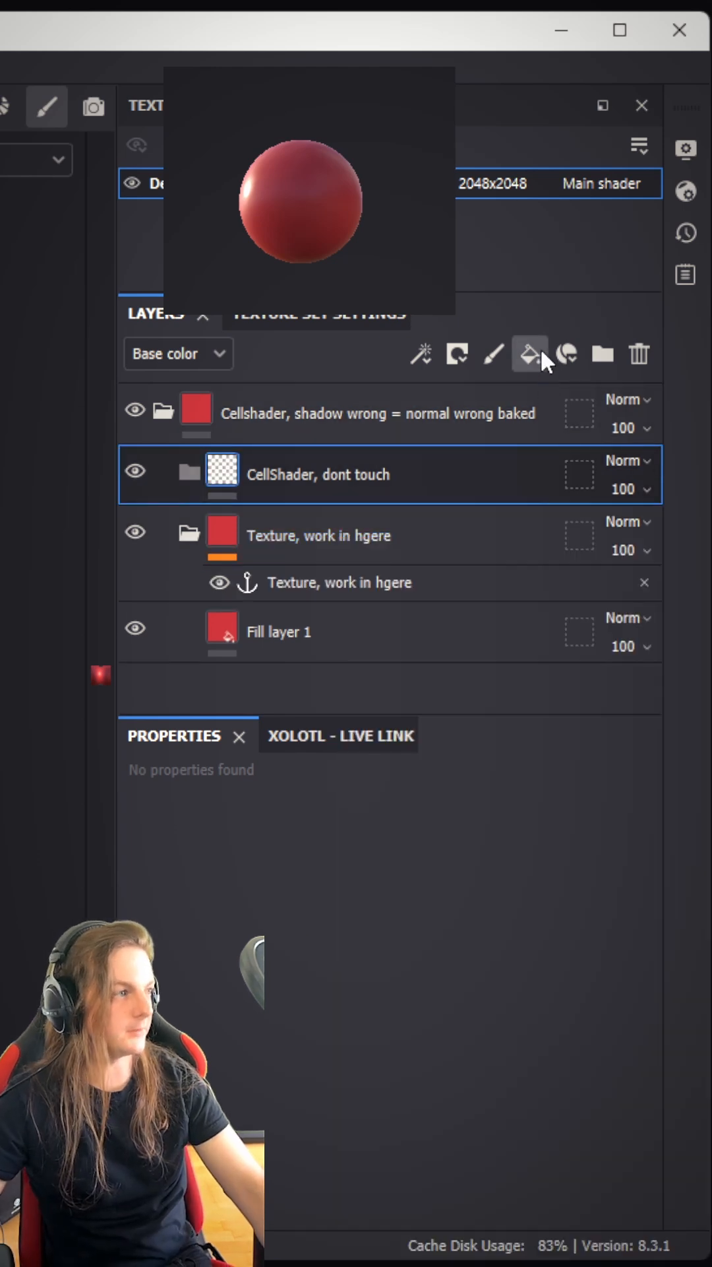
Add Fill layer 2 in the CellShader folder with a black mask driven by a Light generator
click(531, 354)
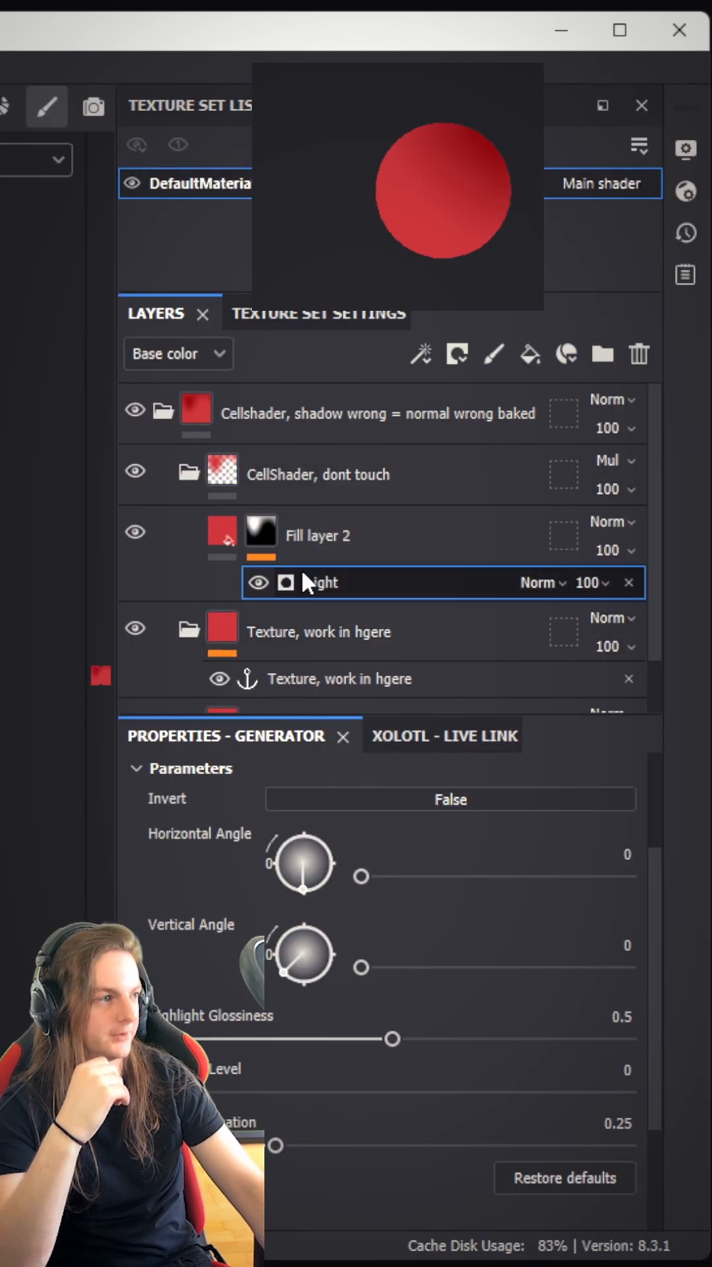
Drag the Light generator angle for a hard diagonal shadow, then reach the top folder's Create smart material option
drag(392, 1091, 626, 1091)
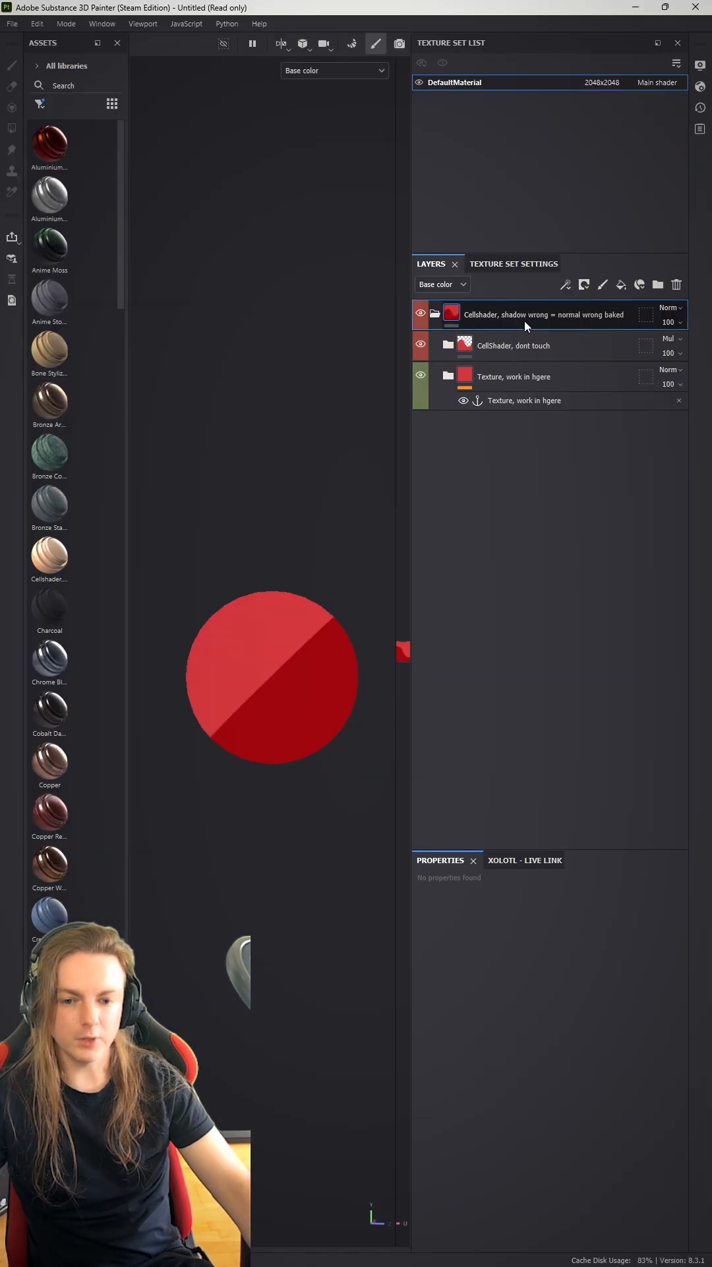
right_click(545, 314)
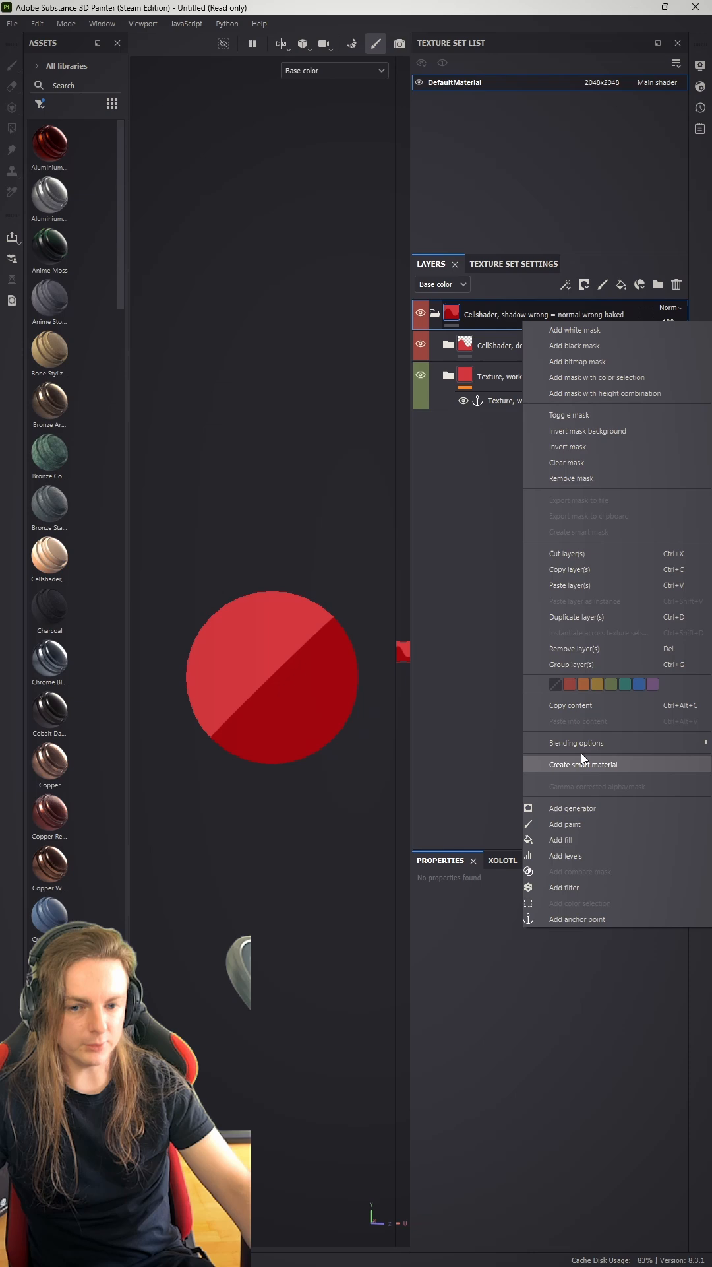